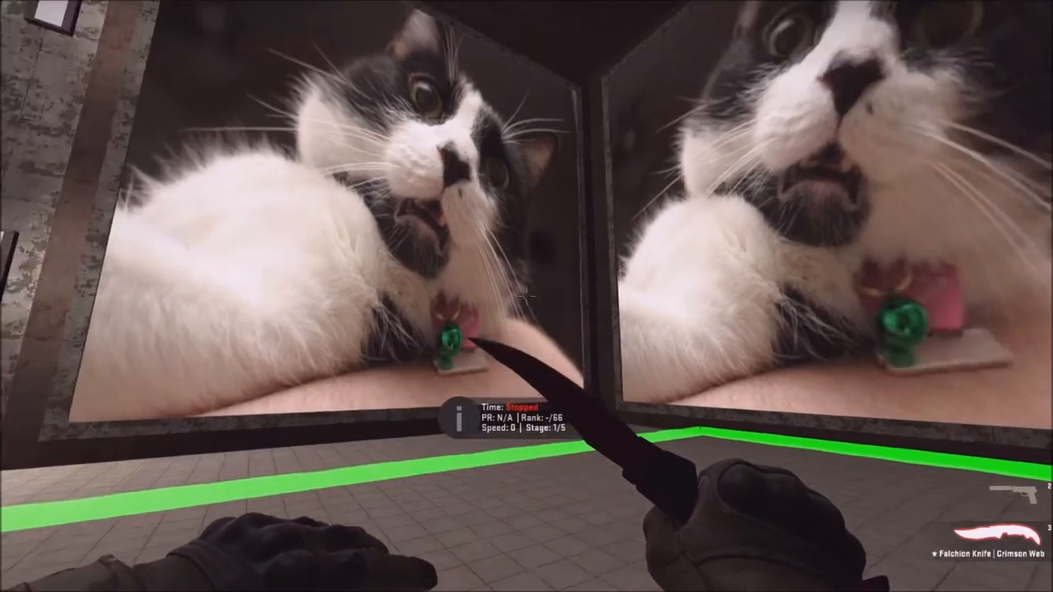
pyautogui.moveTo(527, 297)
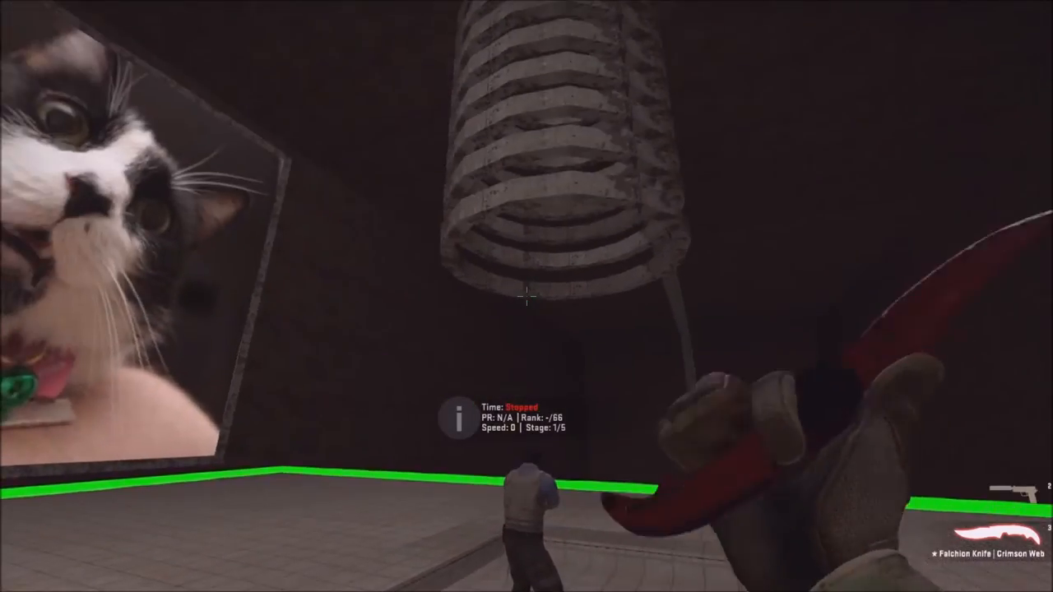
pyautogui.moveTo(527, 296)
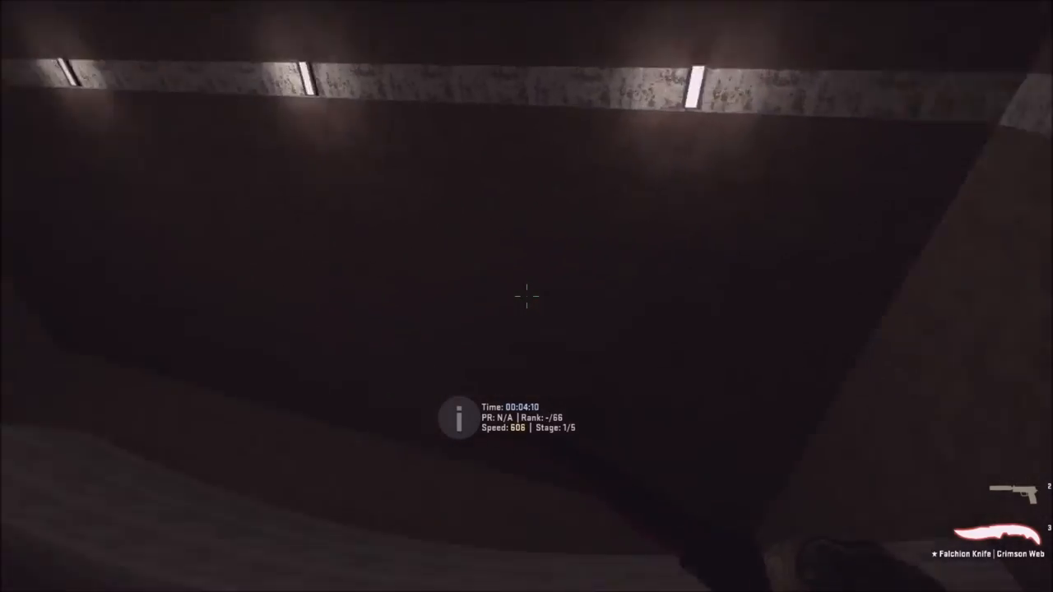
pyautogui.moveTo(526, 296)
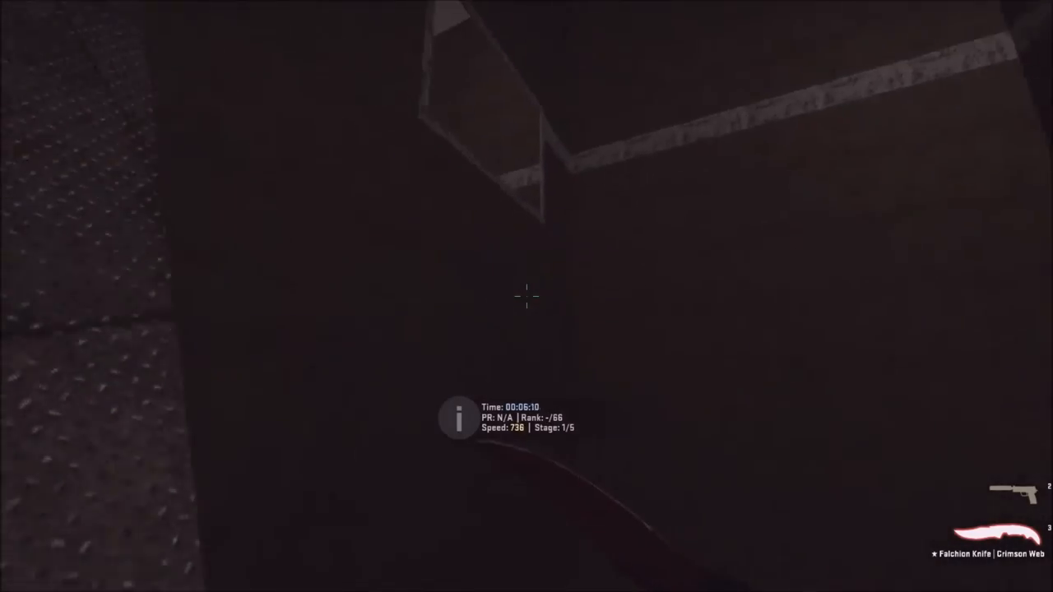